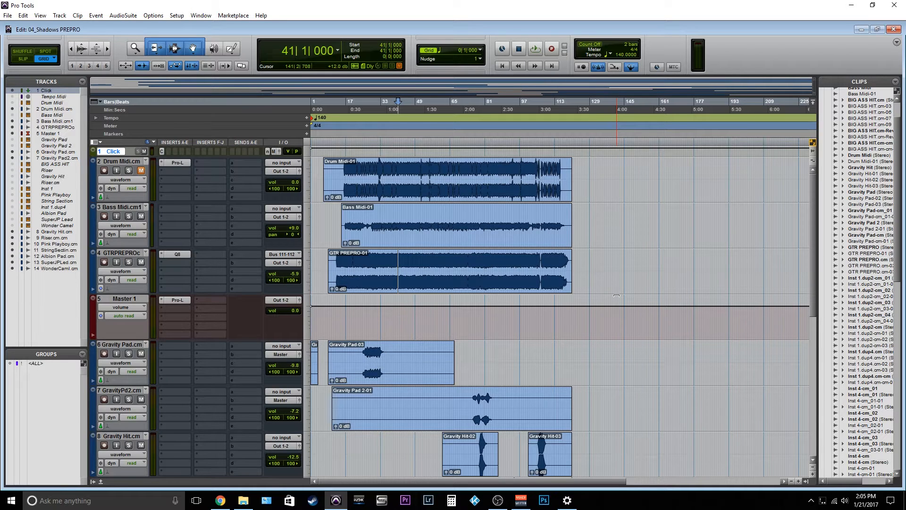
- Select bar 1 to bar 121 across all tracks and scroll to view the range
scroll("down", 3)
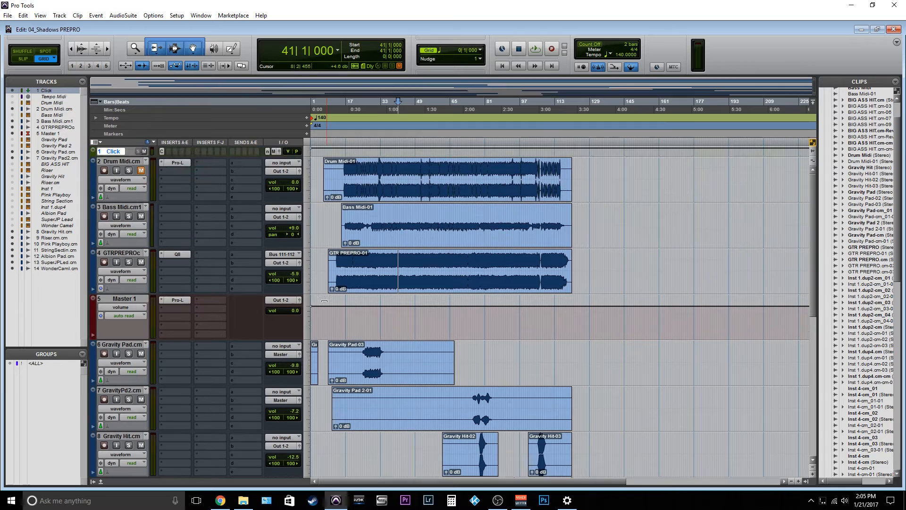
left_click(118, 225)
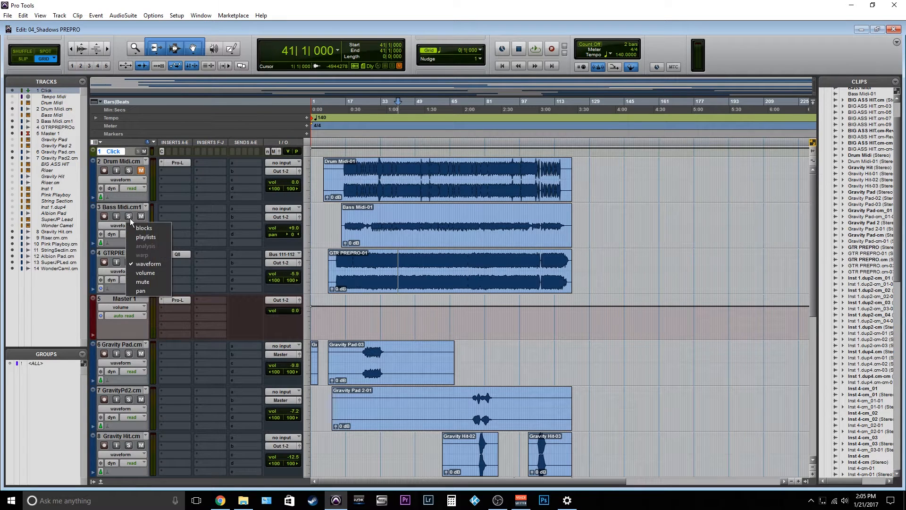
left_click(7, 15)
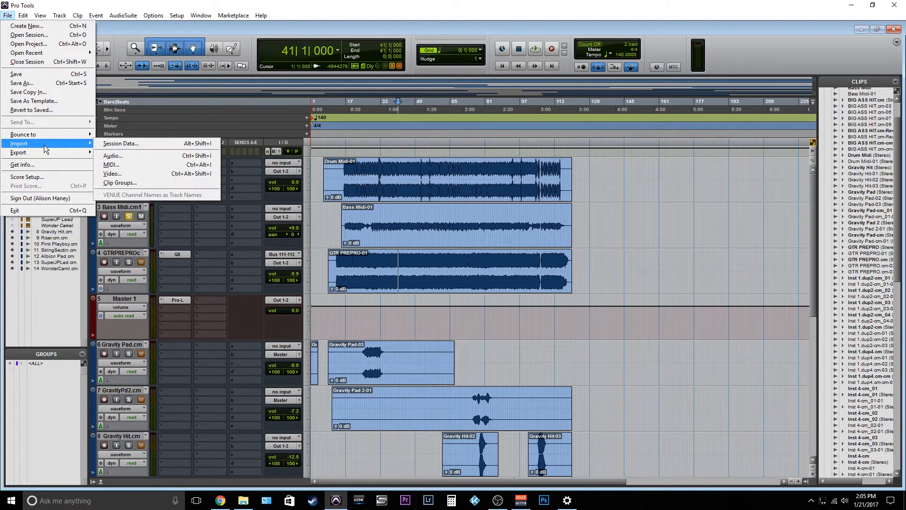
mouse_move(22, 134)
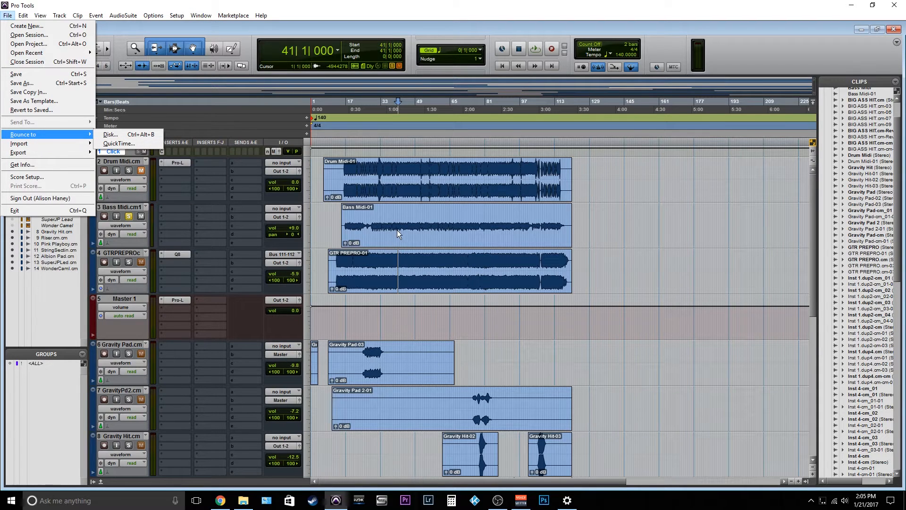
mouse_move(380, 287)
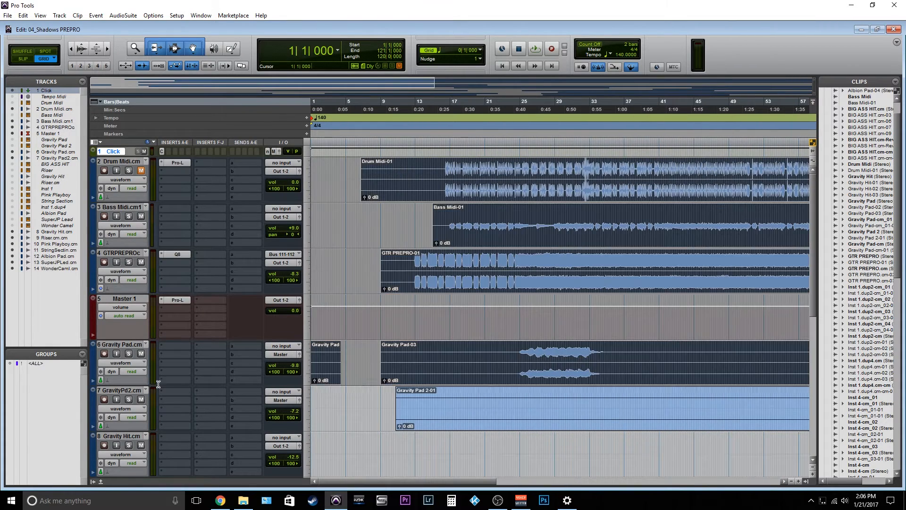
scroll("down", 3)
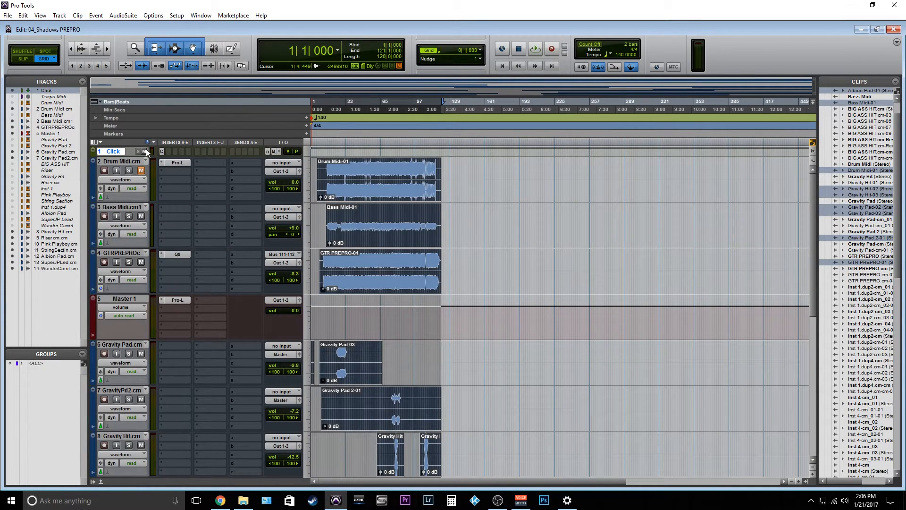
mouse_move(217, 155)
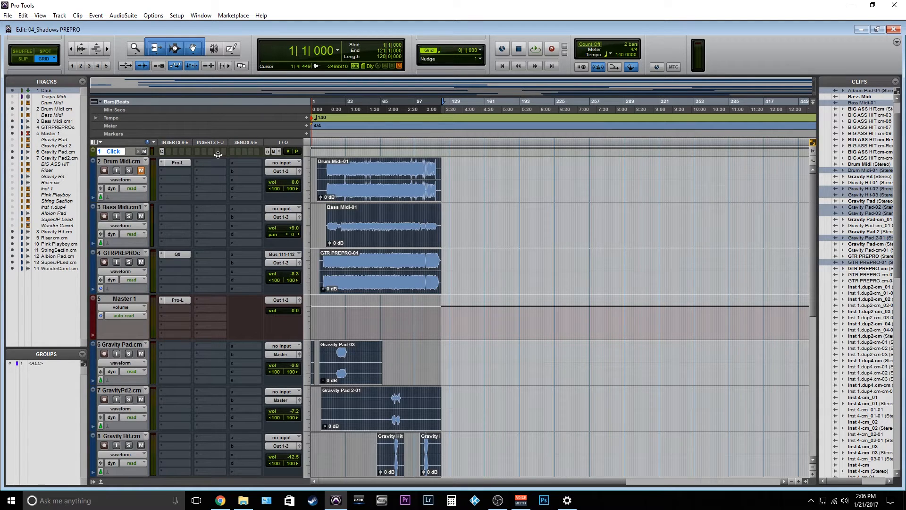
- Open the Edit menu to reach Consolidate Clip for the selected range
left_click(25, 15)
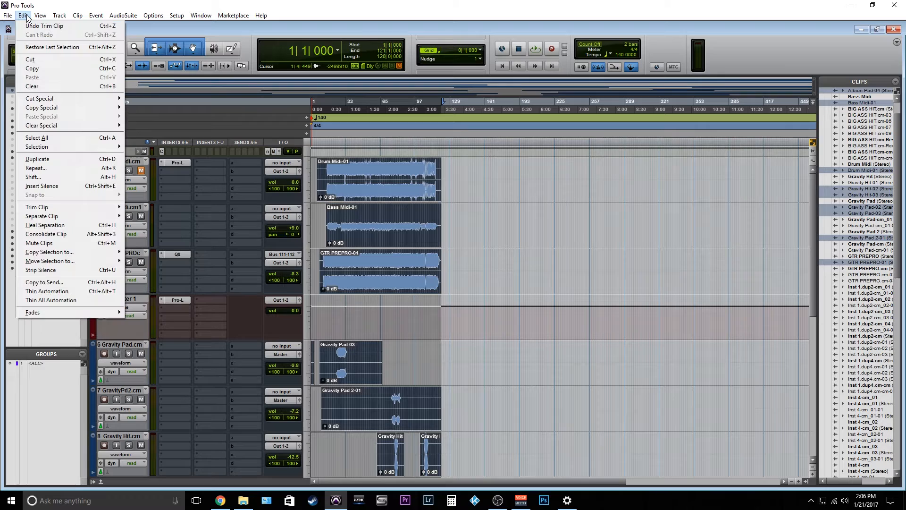
mouse_move(66, 83)
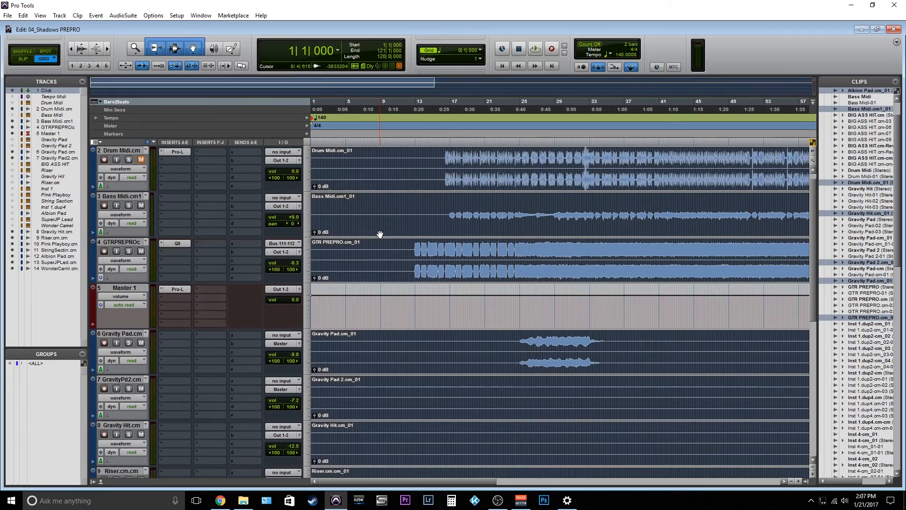
- Scroll down and right through the consolidated clips such as Drum Midi.cm_01
scroll("down", 3)
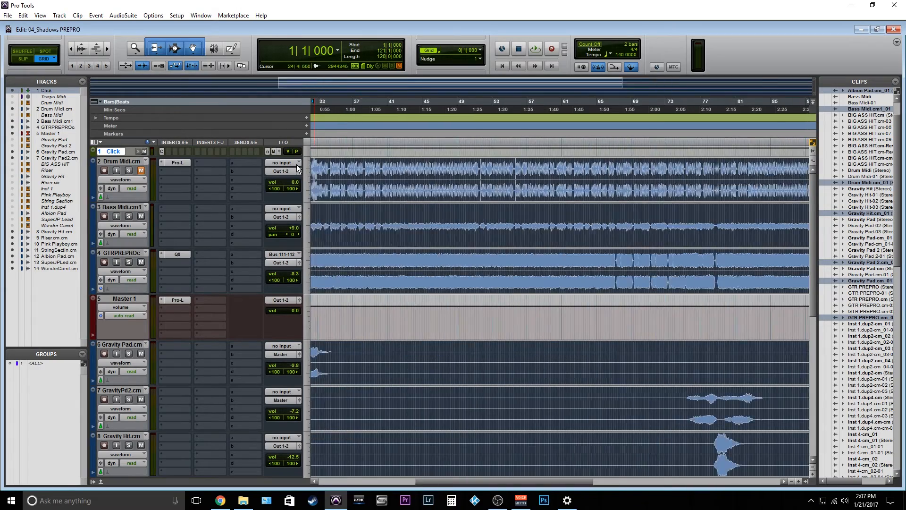
scroll("right", 3)
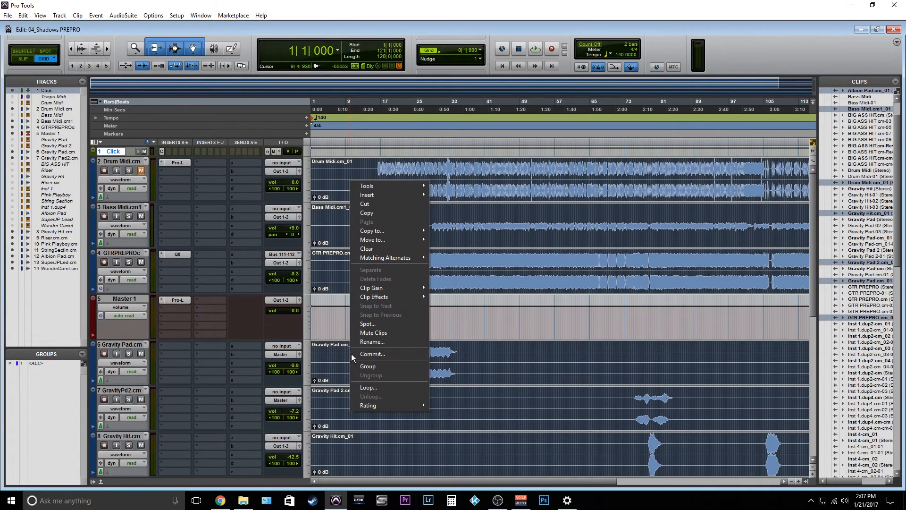
left_click(371, 342)
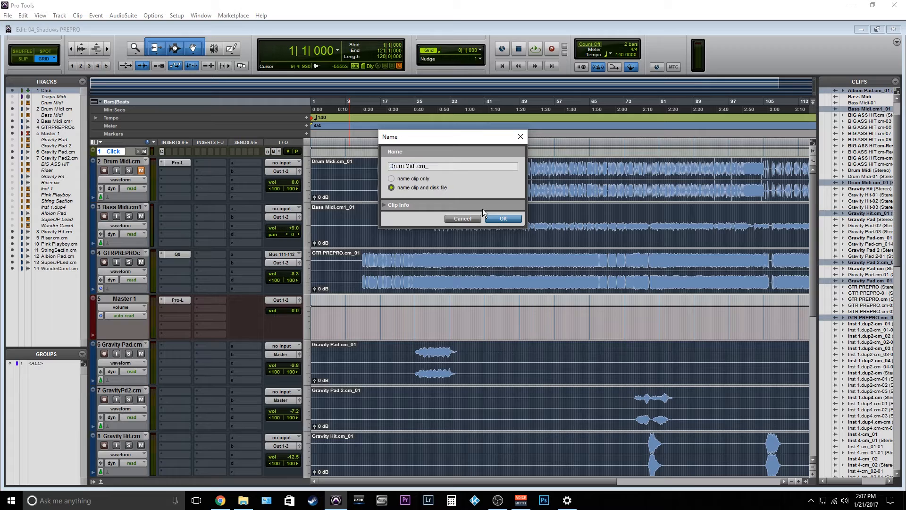
left_click(504, 218)
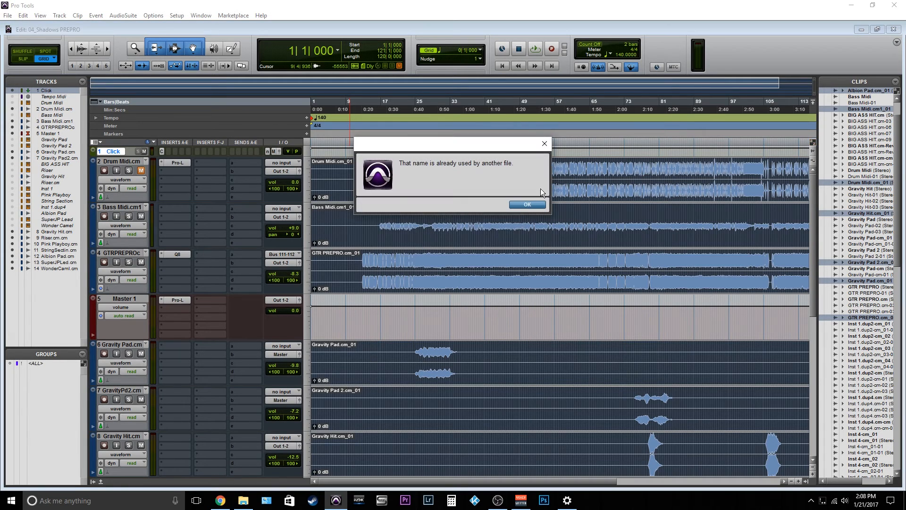
left_click(527, 204)
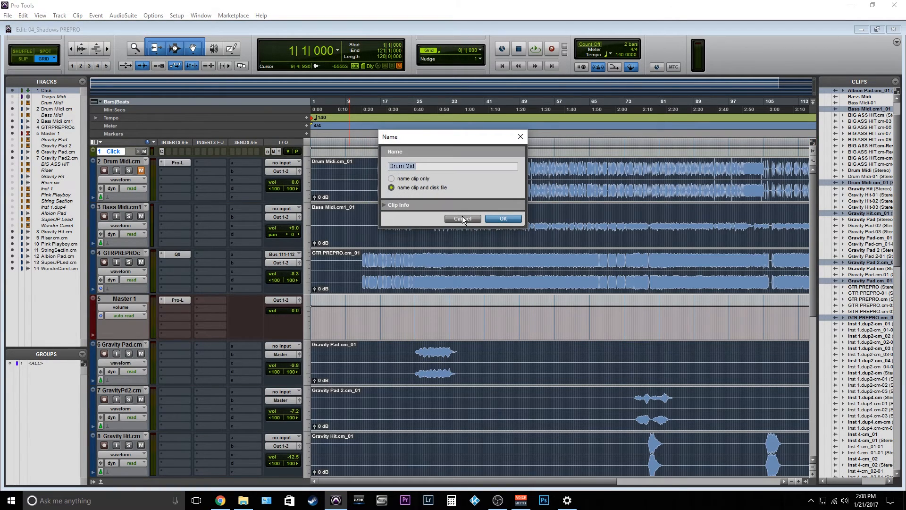
left_click(462, 219)
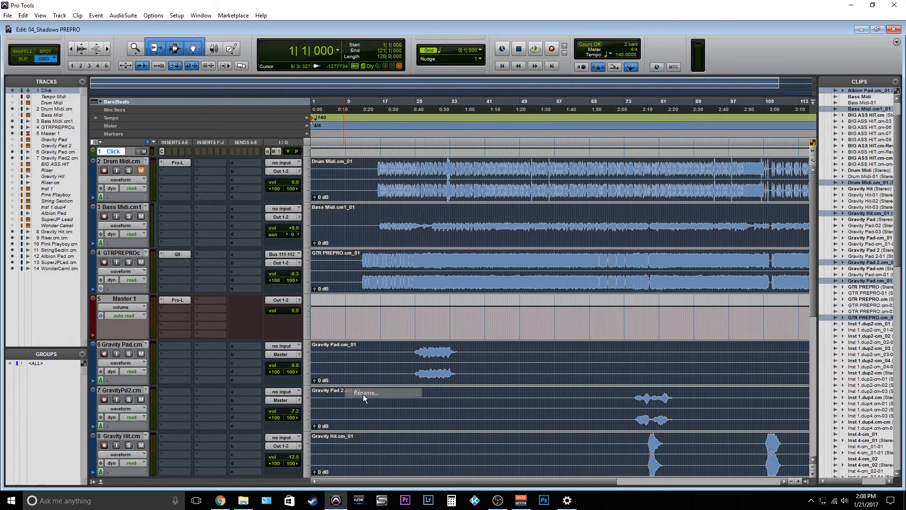
left_click(365, 392)
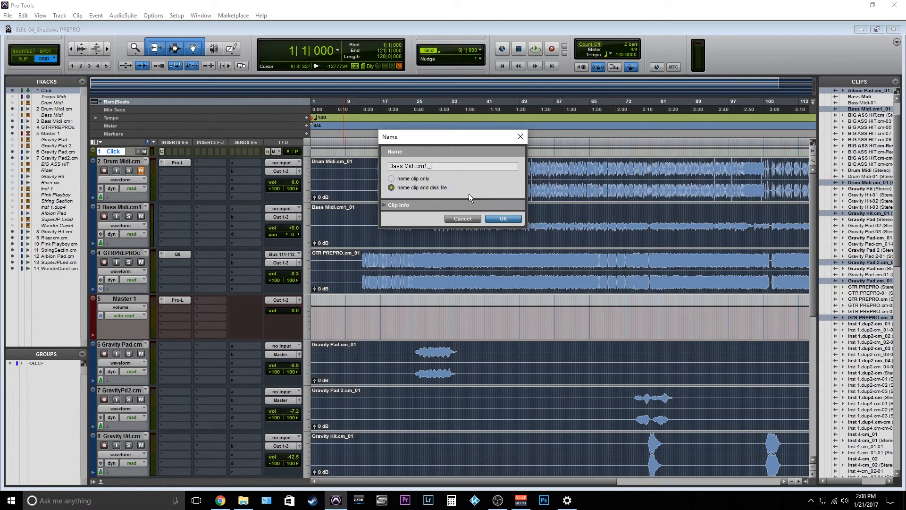
left_click(503, 218)
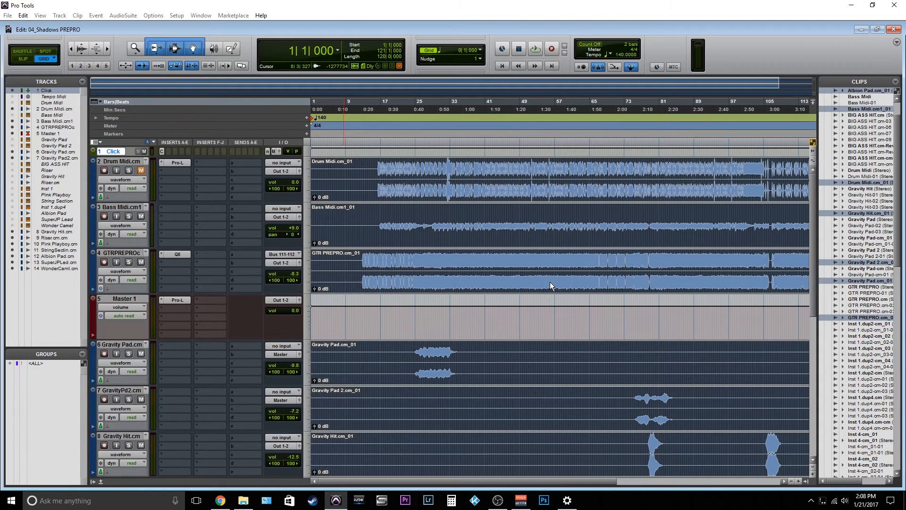
scroll("down", 3)
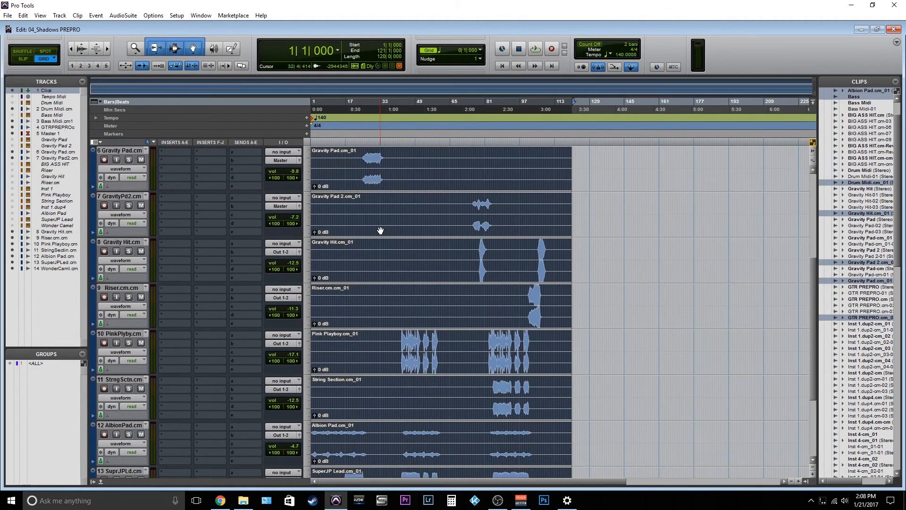
- Scroll down the edit window toward the bass track's consolidated clip
scroll("down", 3)
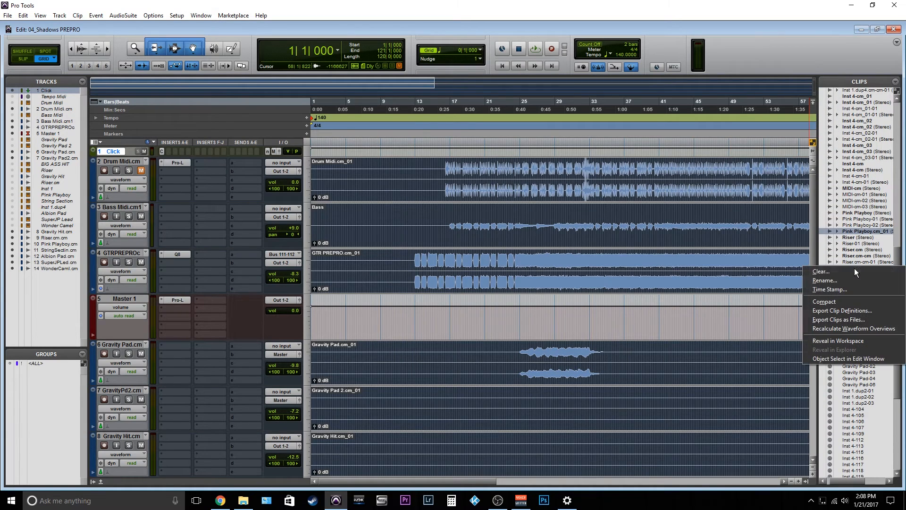
- Open Export Clips as Files and set WAV, 24 Bit, Interleaved
left_click(839, 319)
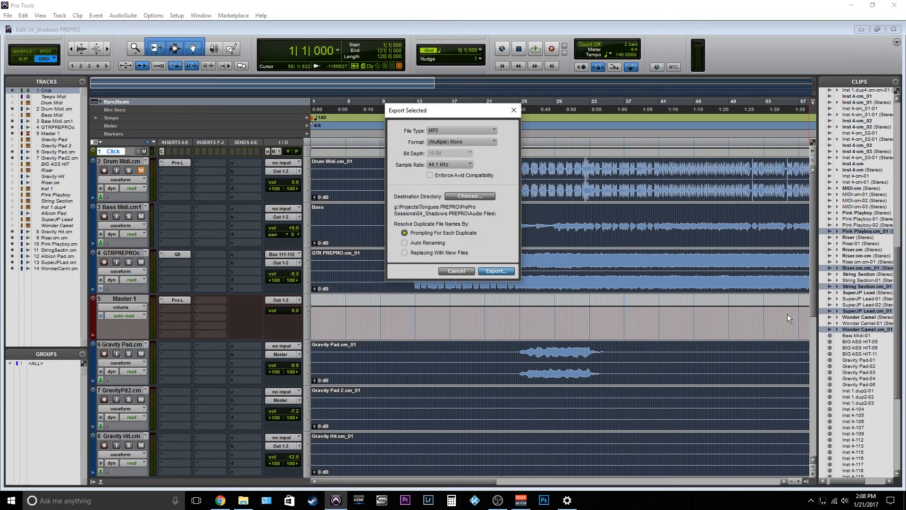
left_click(448, 130)
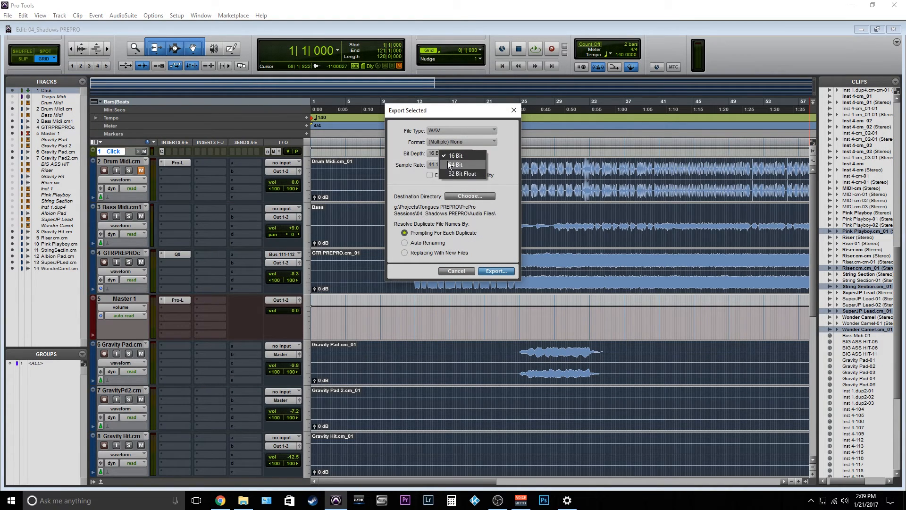
left_click(462, 173)
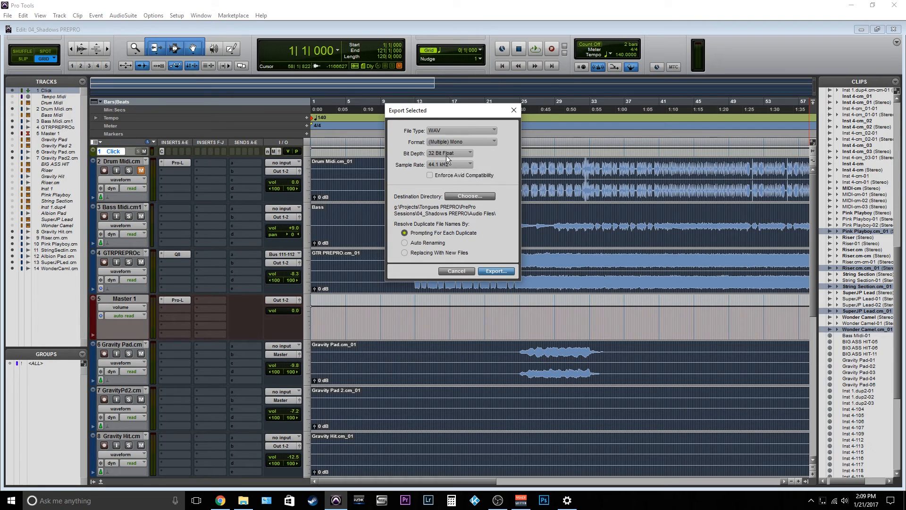
left_click(450, 153)
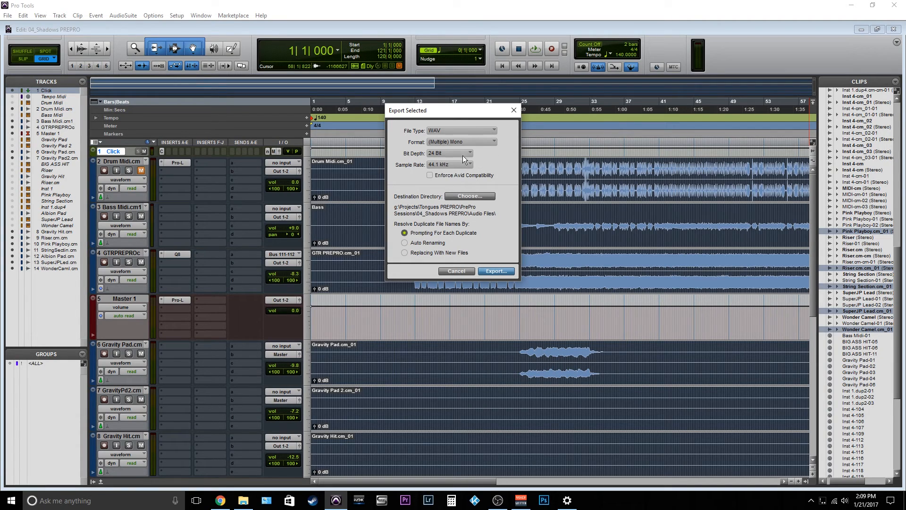
left_click(462, 142)
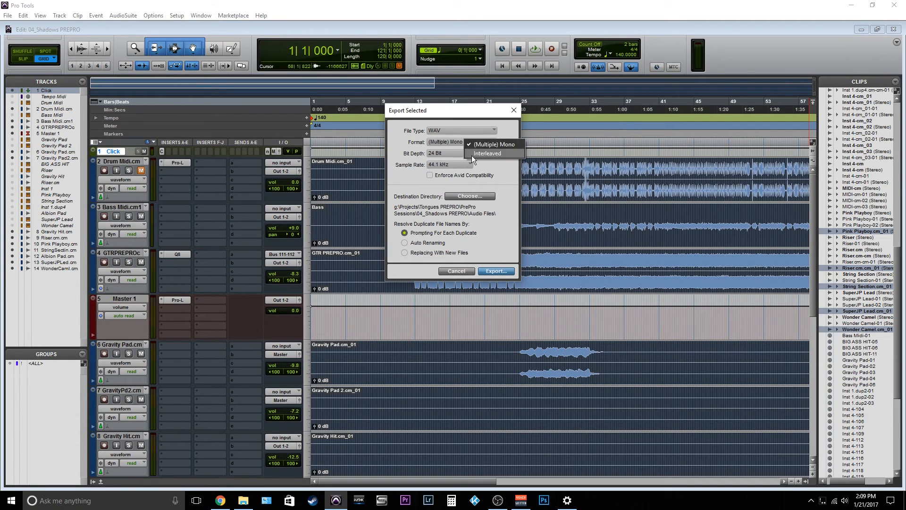
left_click(487, 153)
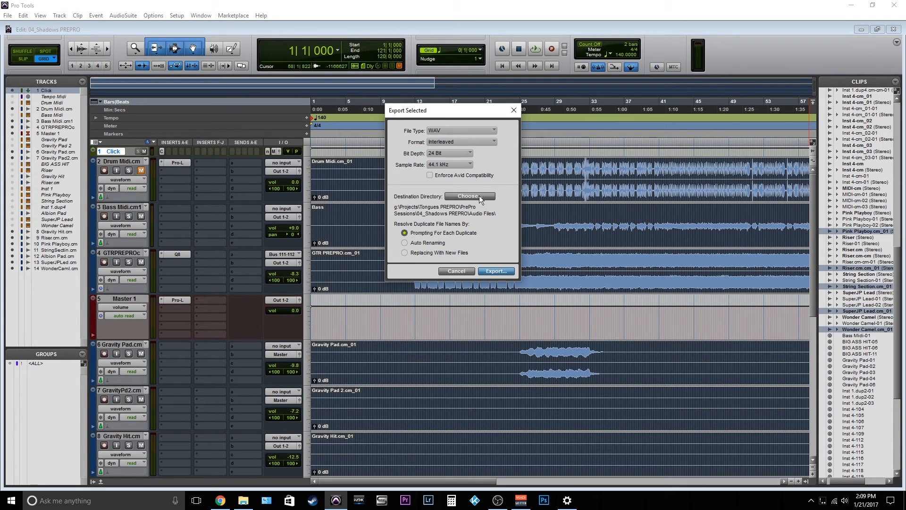
- Browse toward the Fragments folder, then cancel the chooser and the export dialog
left_click(470, 196)
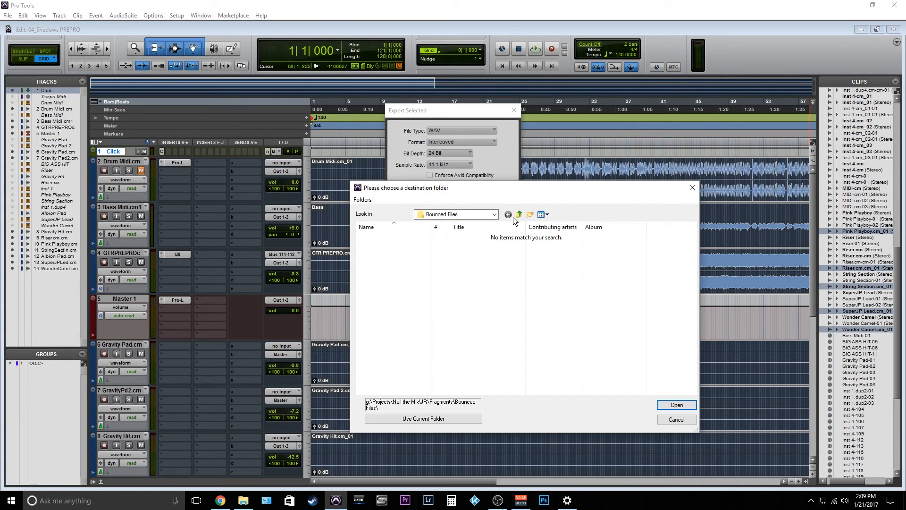
mouse_move(524, 220)
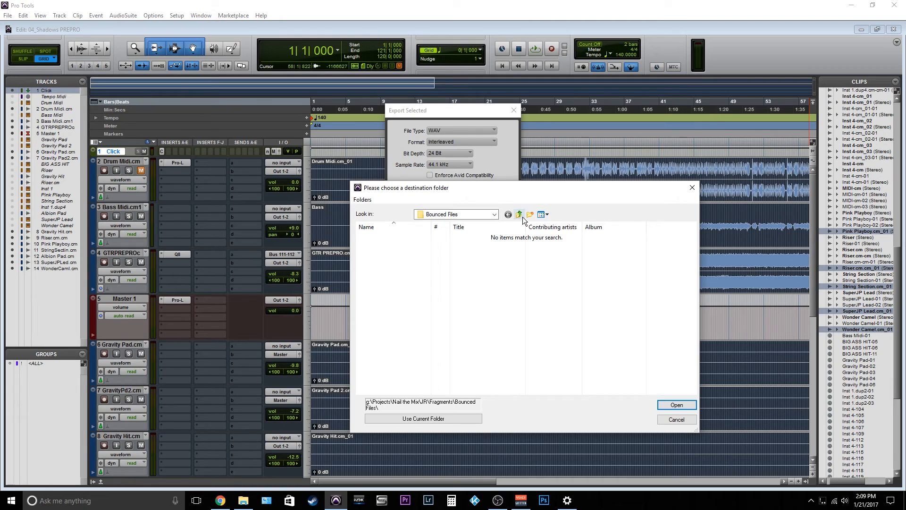
left_click(518, 214)
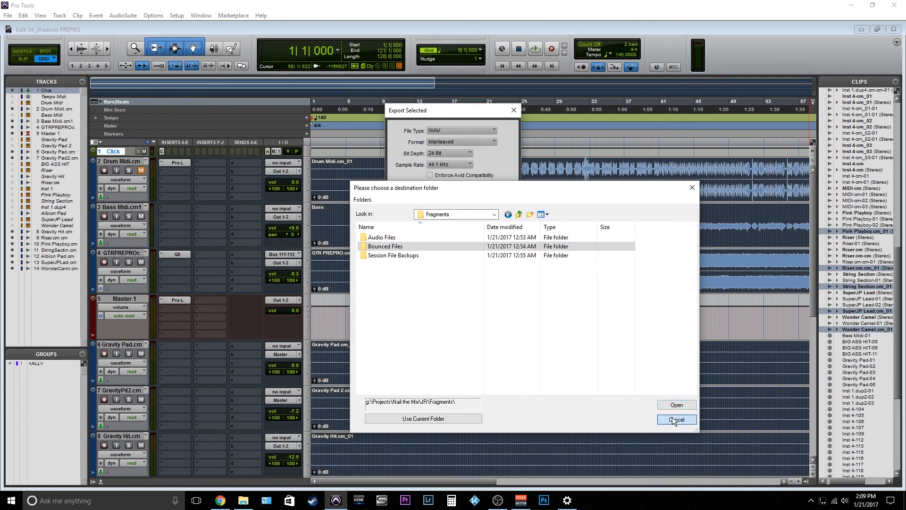
left_click(677, 419)
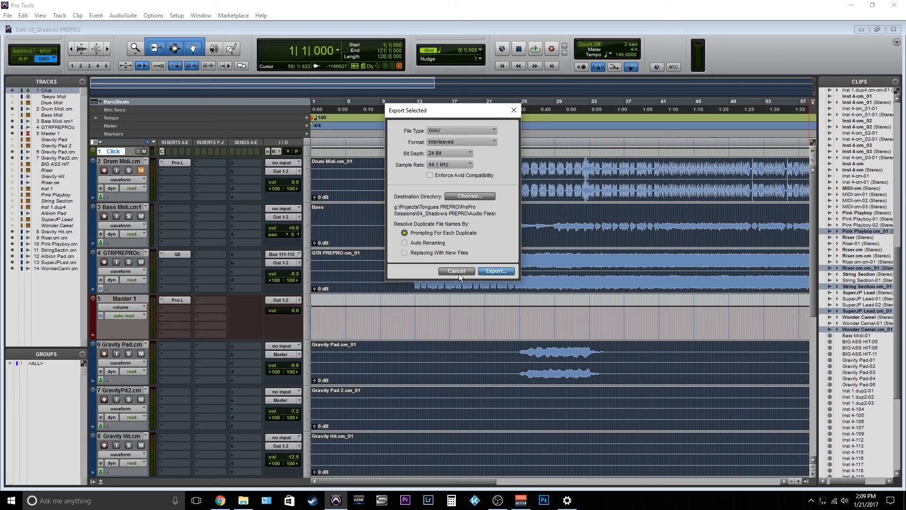
mouse_move(453, 288)
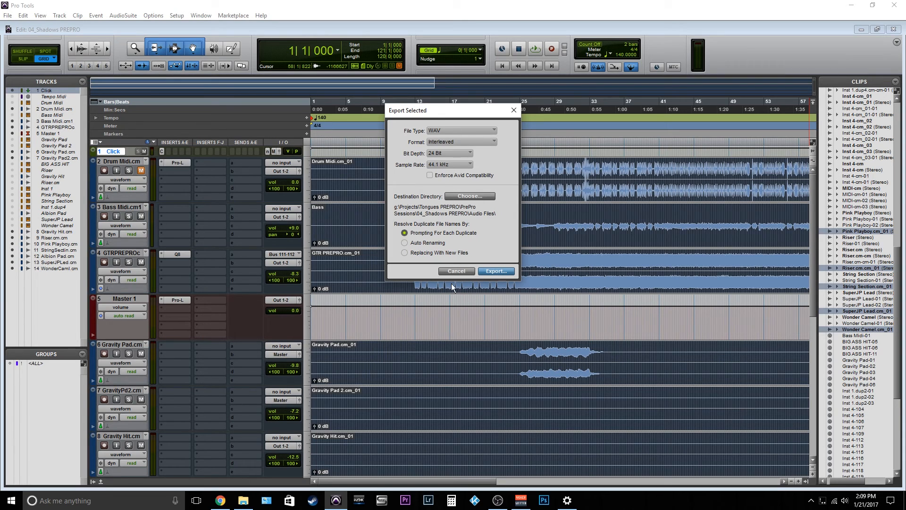
mouse_move(458, 278)
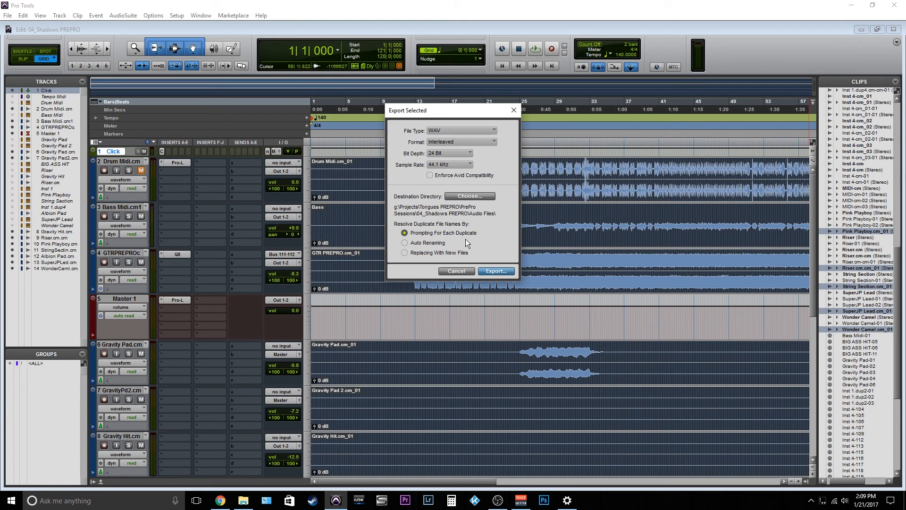
mouse_move(458, 292)
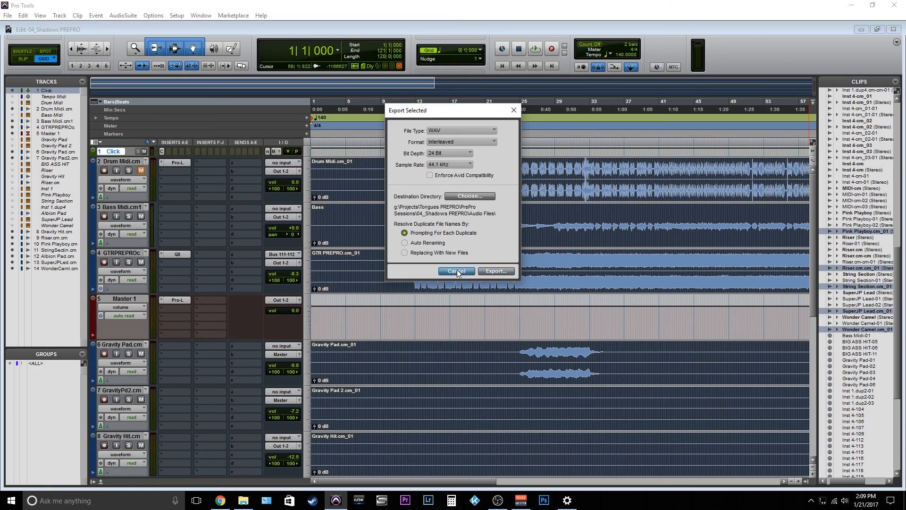
left_click(456, 271)
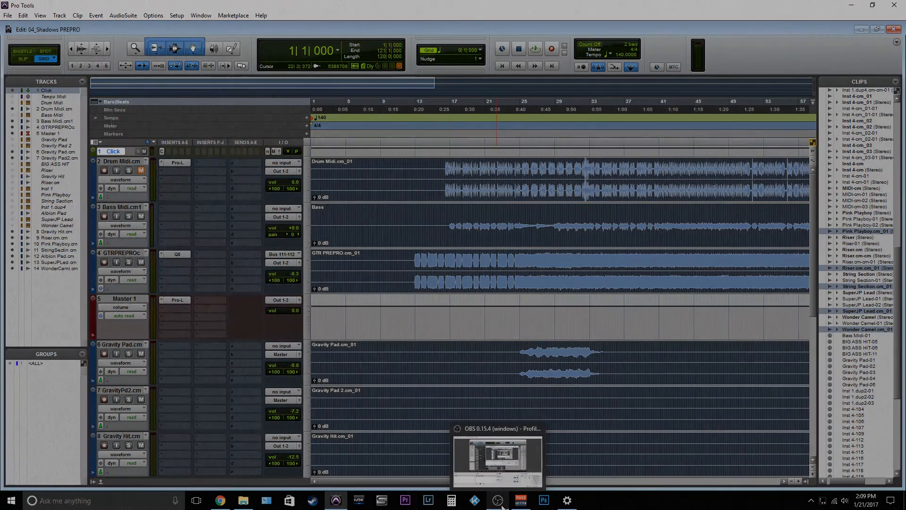